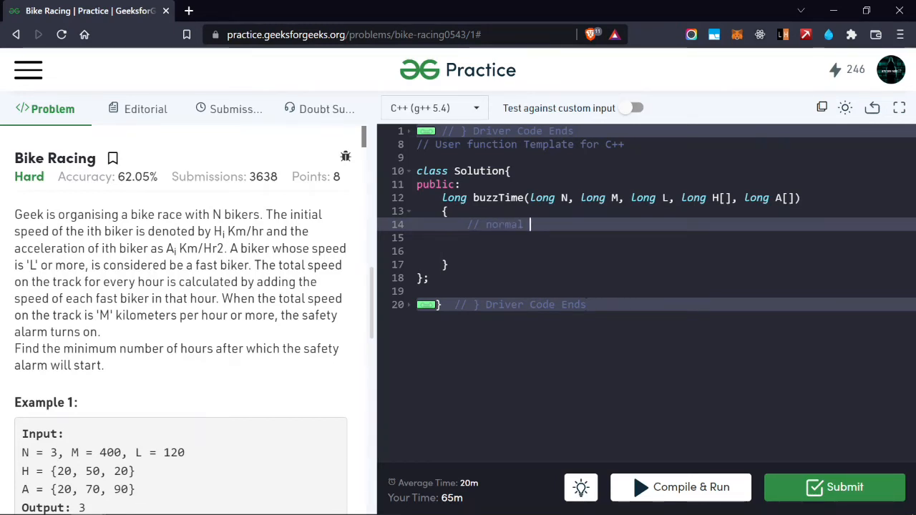
Step: Start buzzTime with the comment '// normal binary search problem' and declare 'long low=0;'
text(bin)
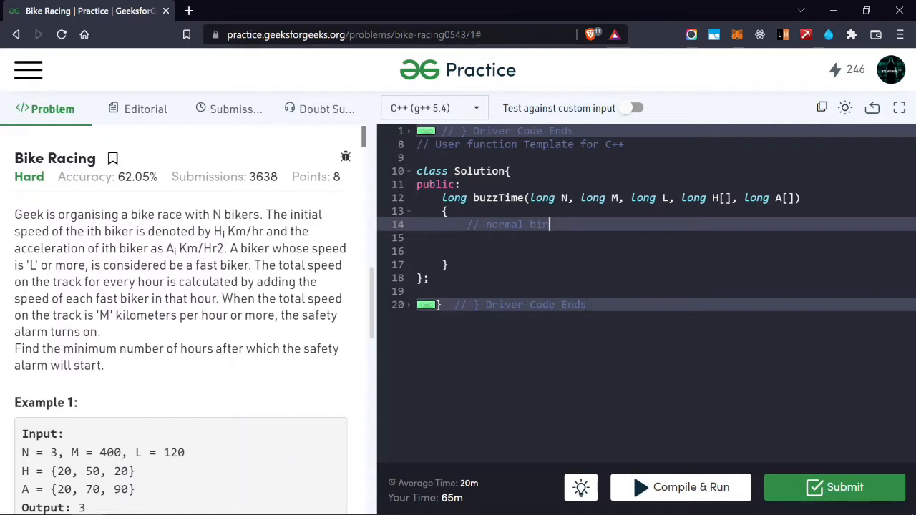
text(ary search problem)
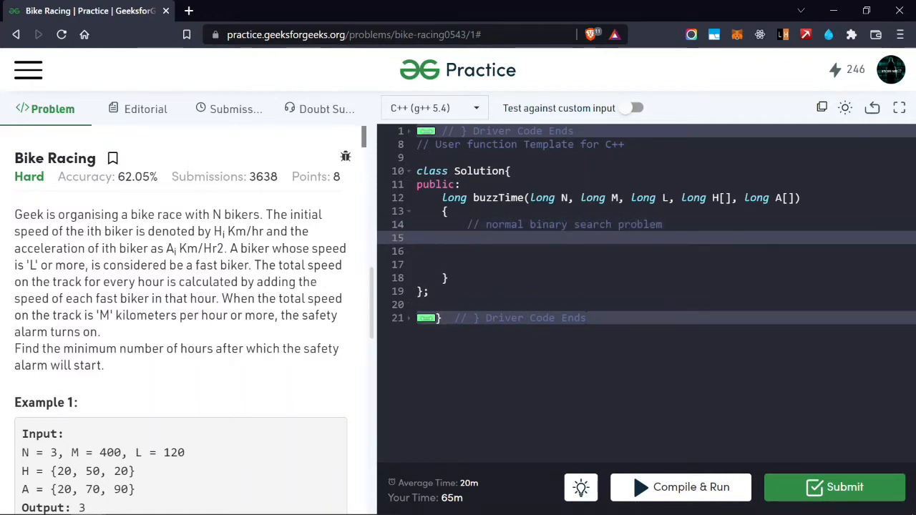
text(Long)
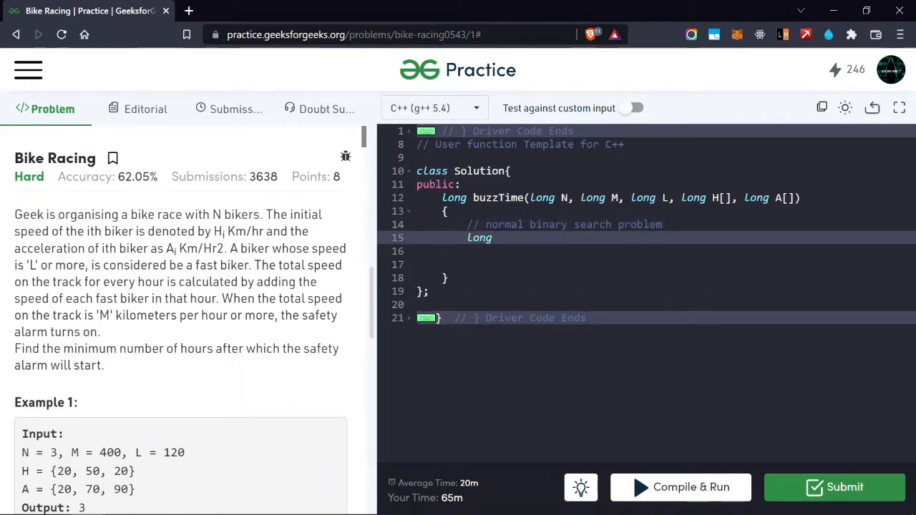
text(low=0;)
click(666, 250)
text(lon)
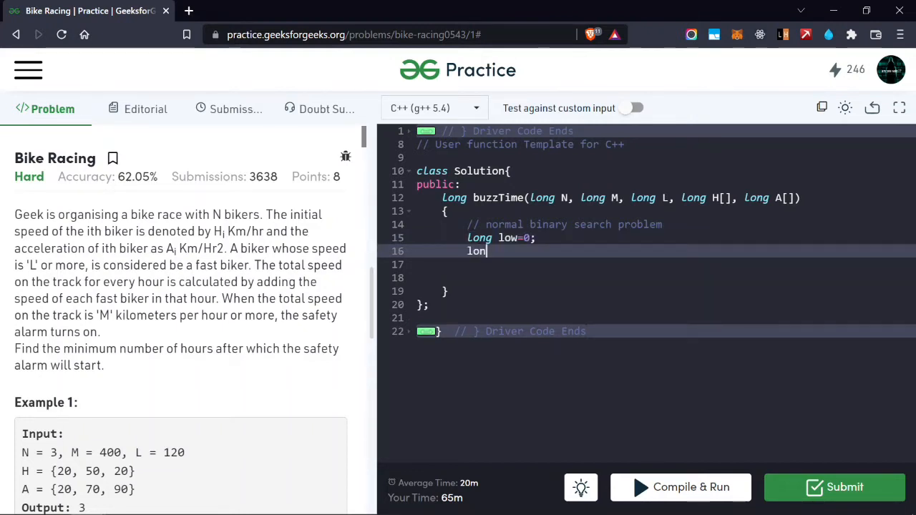
Step: Declare 'long high=max(M,L);' and begin declaring the answer variable
text(g high=)
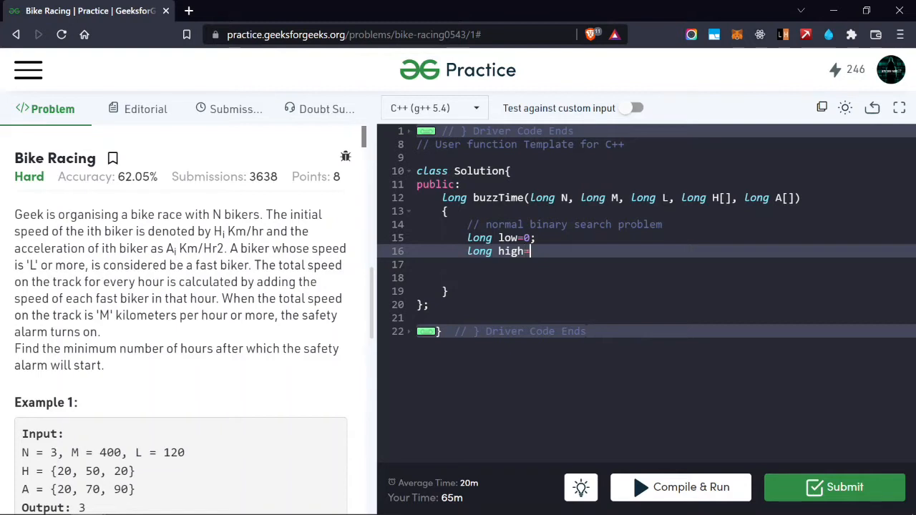
text(m)
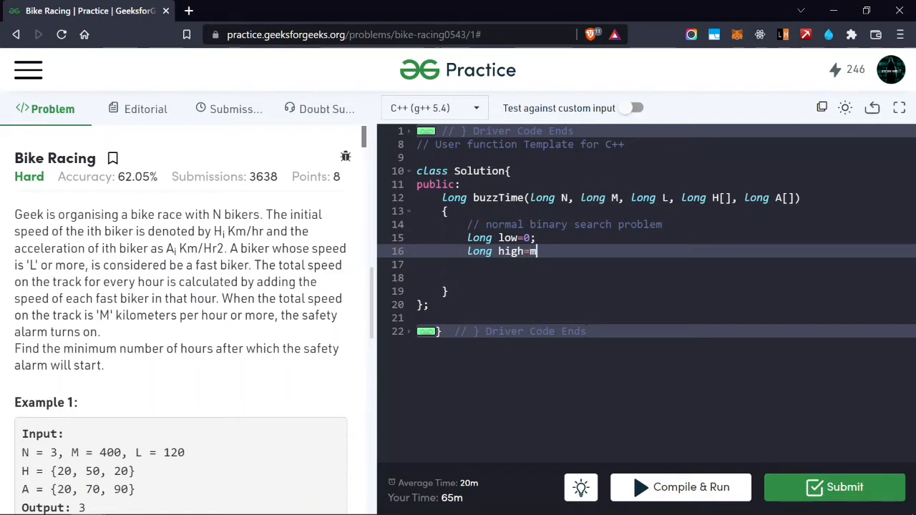
text(ax(M))
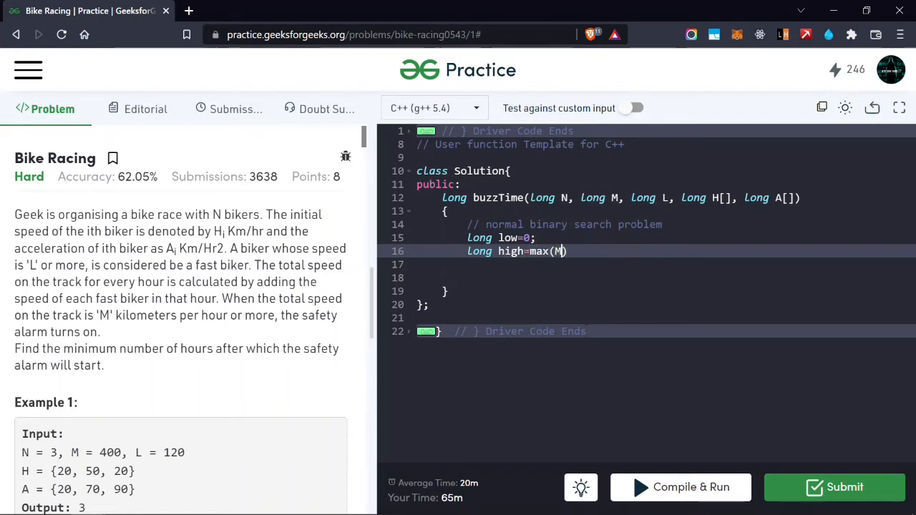
text(,L);)
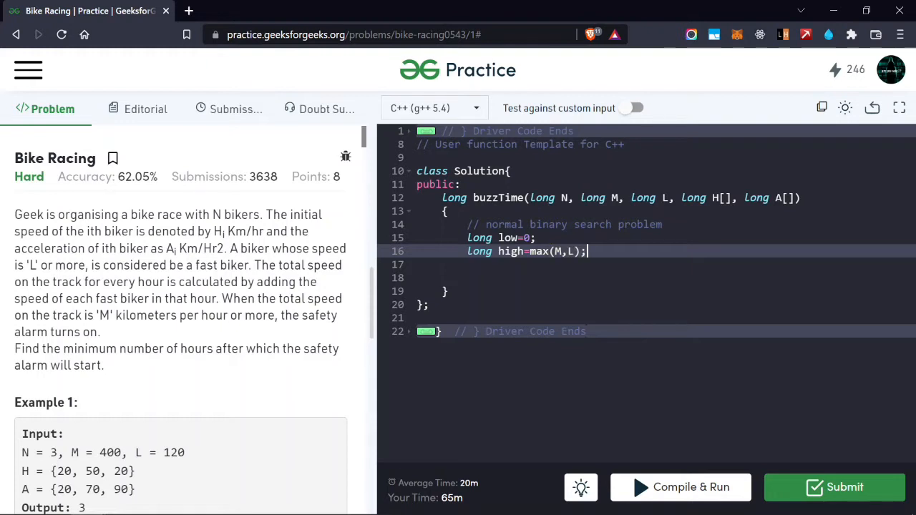
text(long an)
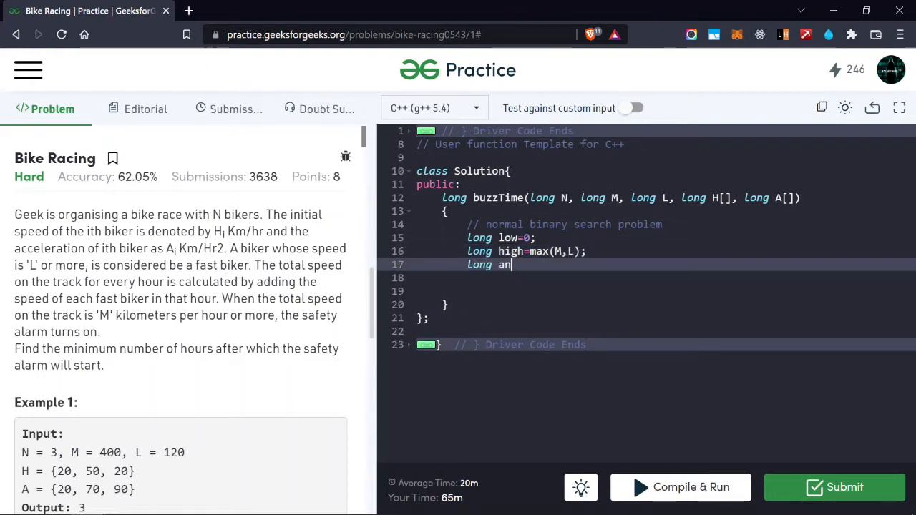
Step: Finish 'long ans=0;' and write the loop header 'while(low<=high){'
text(s=0;)
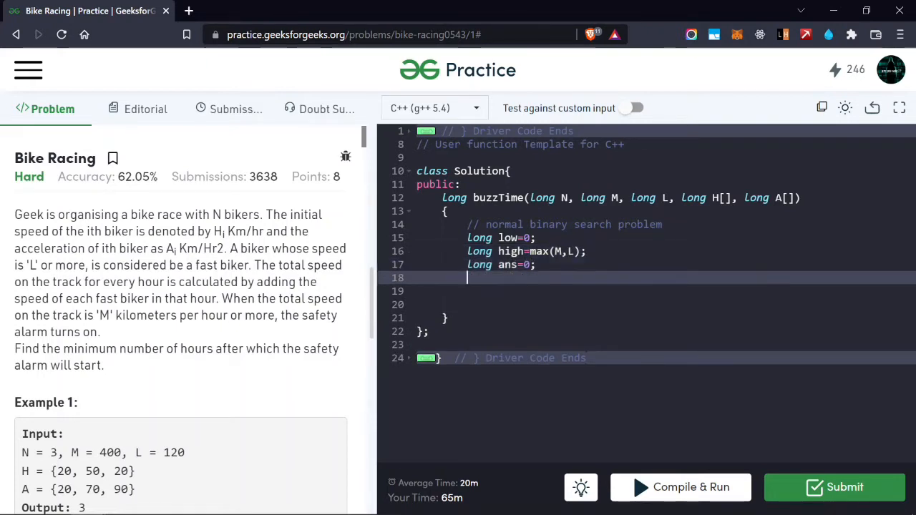
text(w)
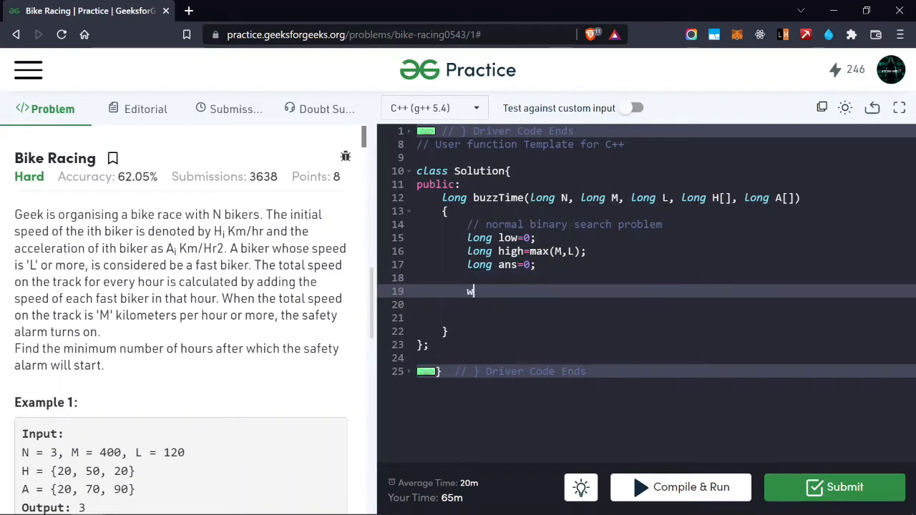
text(hile(low))
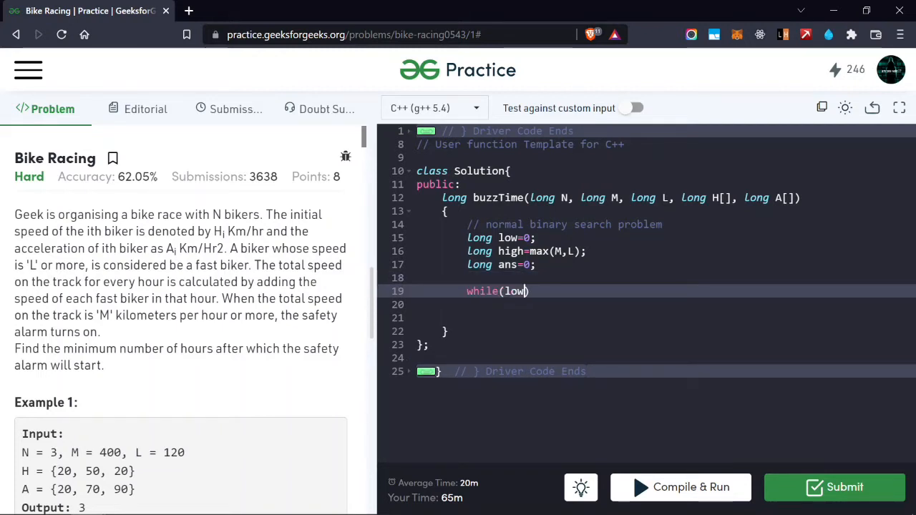
text(< high)
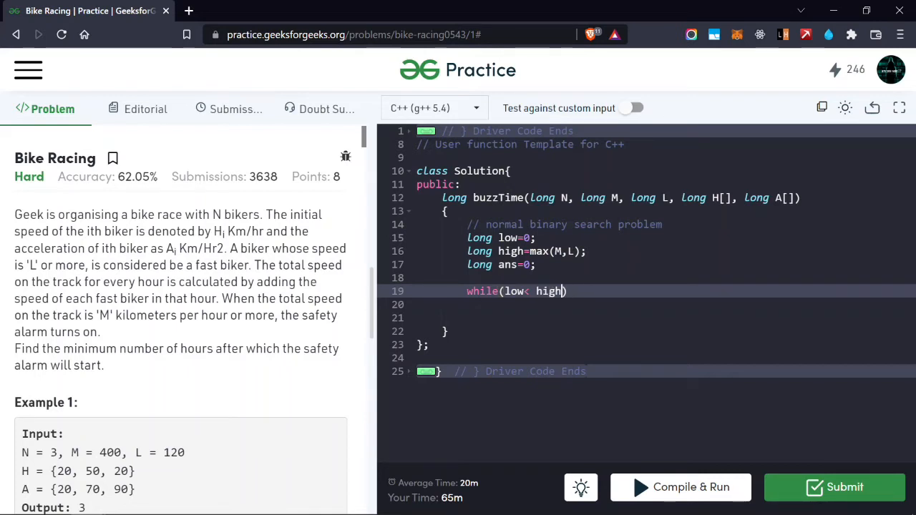
text(=)
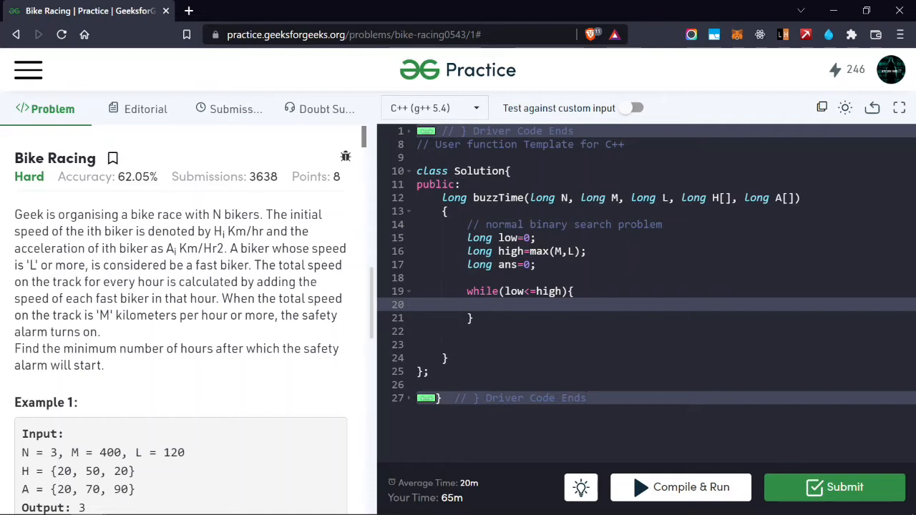
Step: Inside the loop compute 'long mid=(low+high)/2;' and declare 'long trackSpeed=0;'
text(long mid)
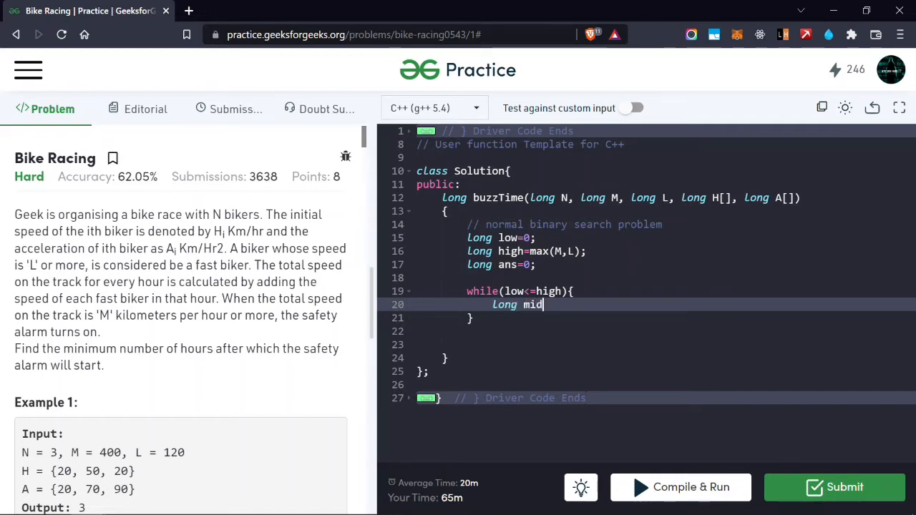
text(=())
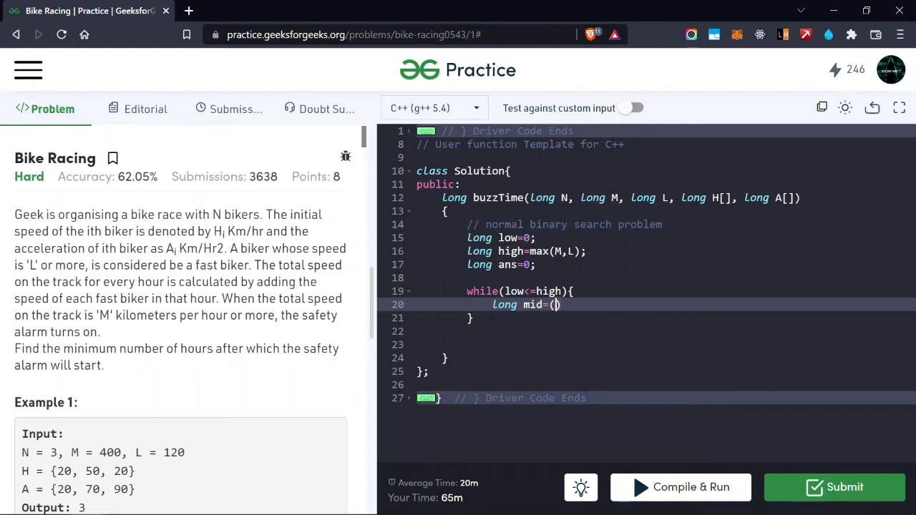
text(low+hi)
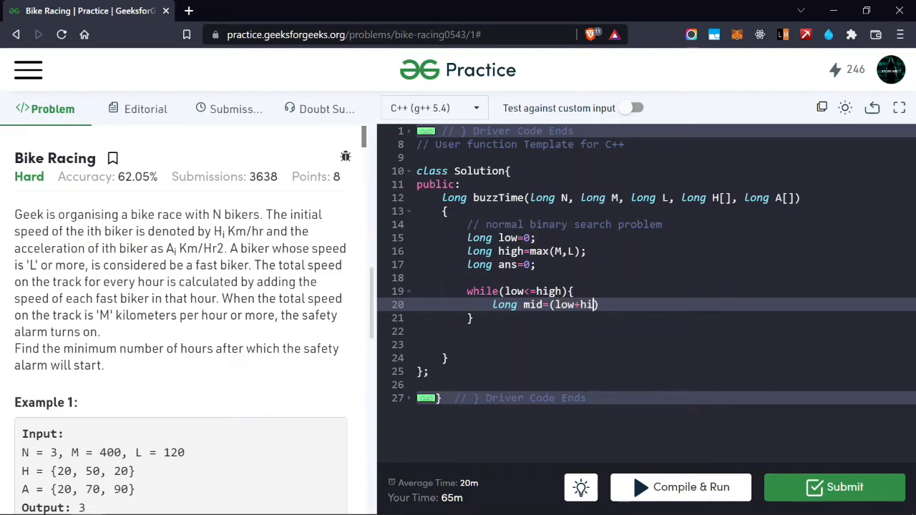
text(gh)/2;)
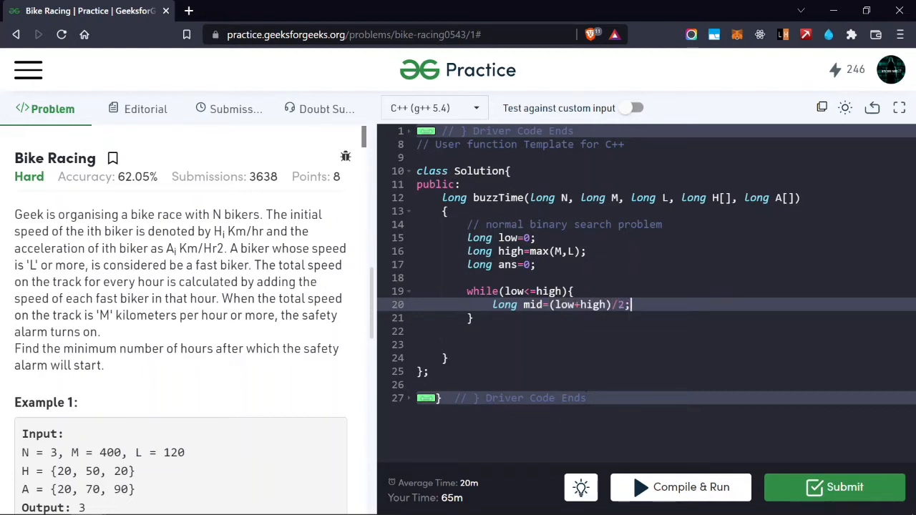
text(Long)
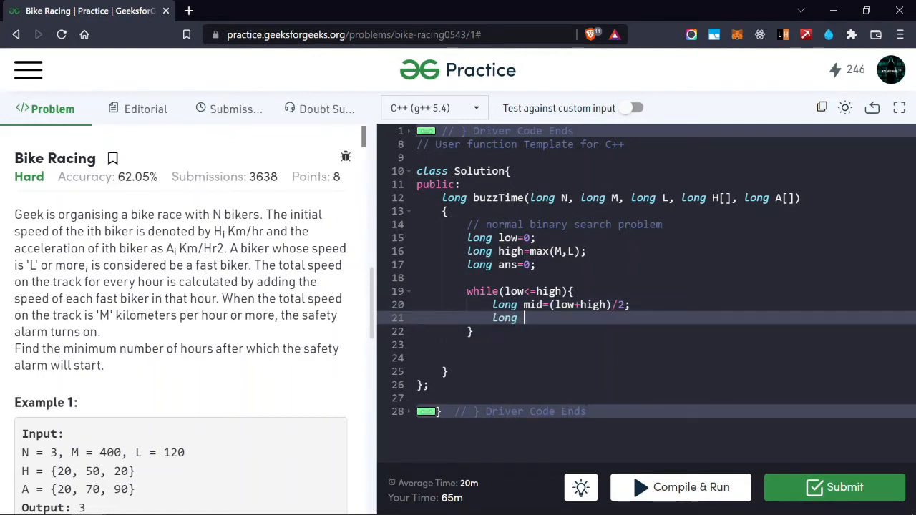
text(track)
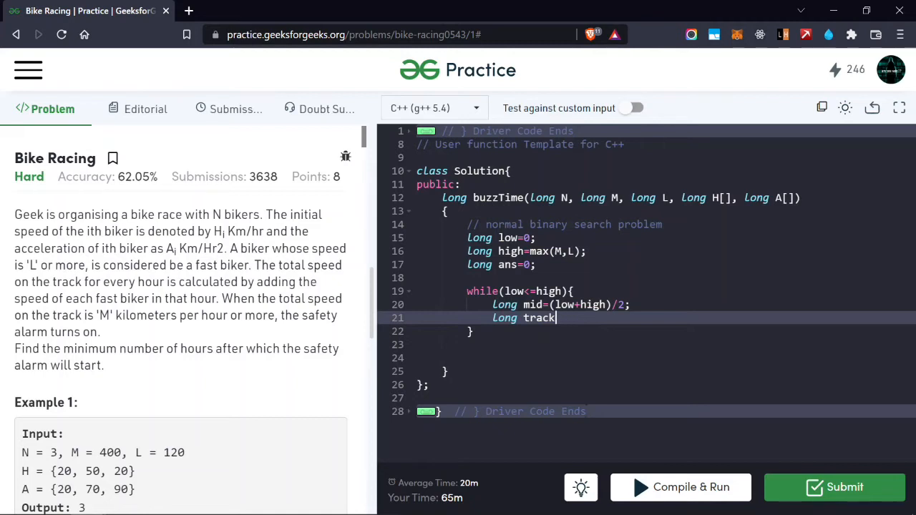
text(Speed=)
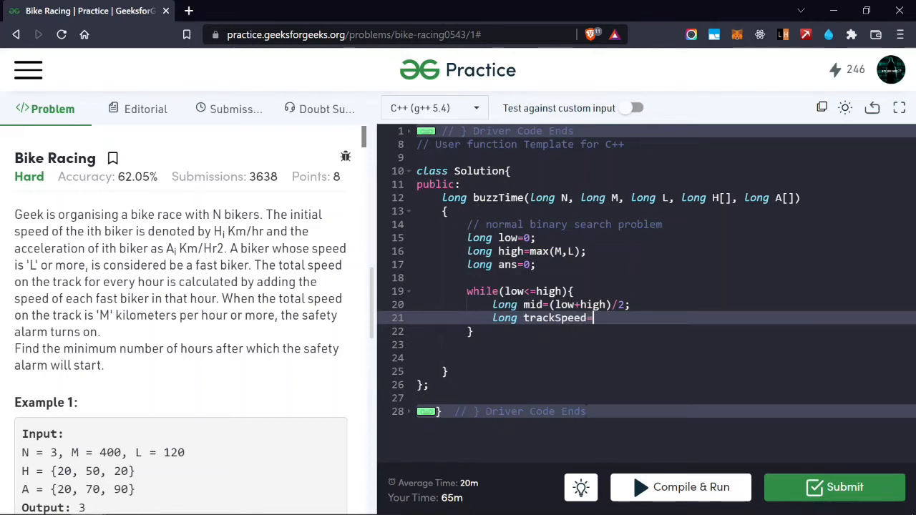
text(0;)
text(for(int )
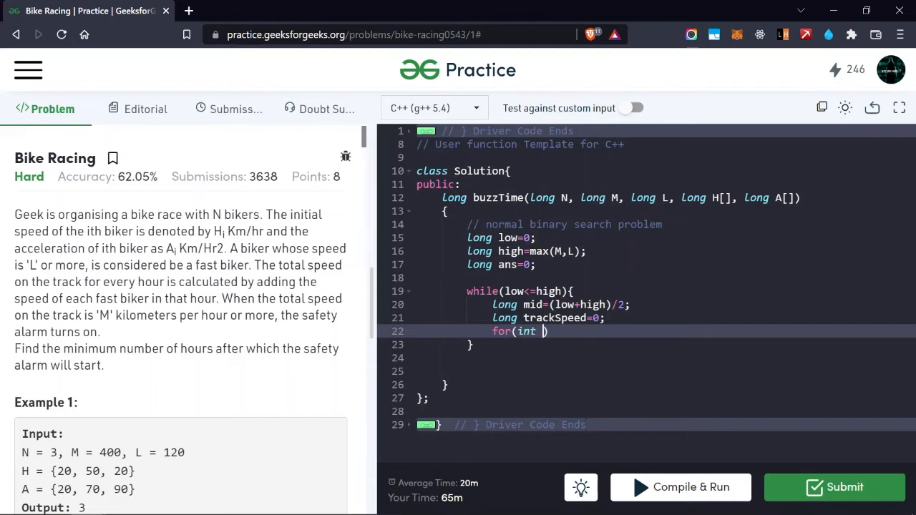
Step: Write the for loop over i<N computing 'long ithBikeSpeed=H[i]+mid*A[i];'
text(1)
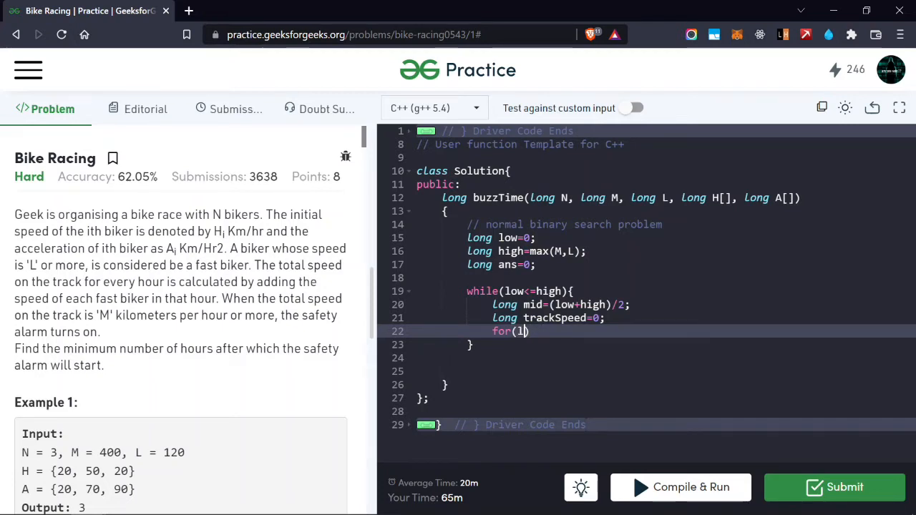
text(long i=0;)
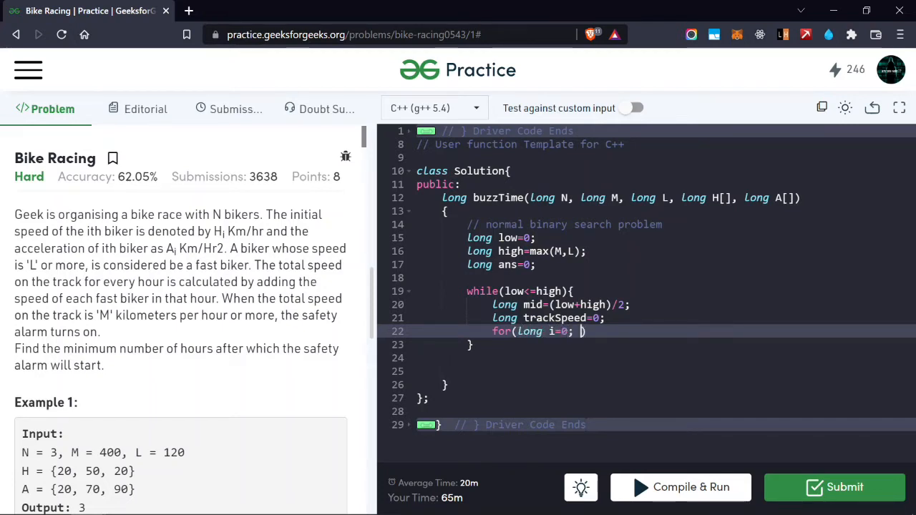
text(i<N;i++)
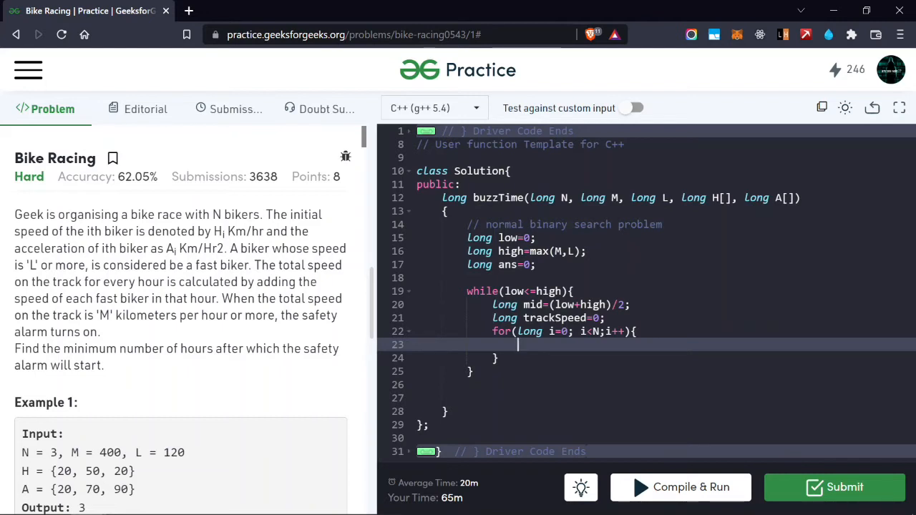
text(ca)
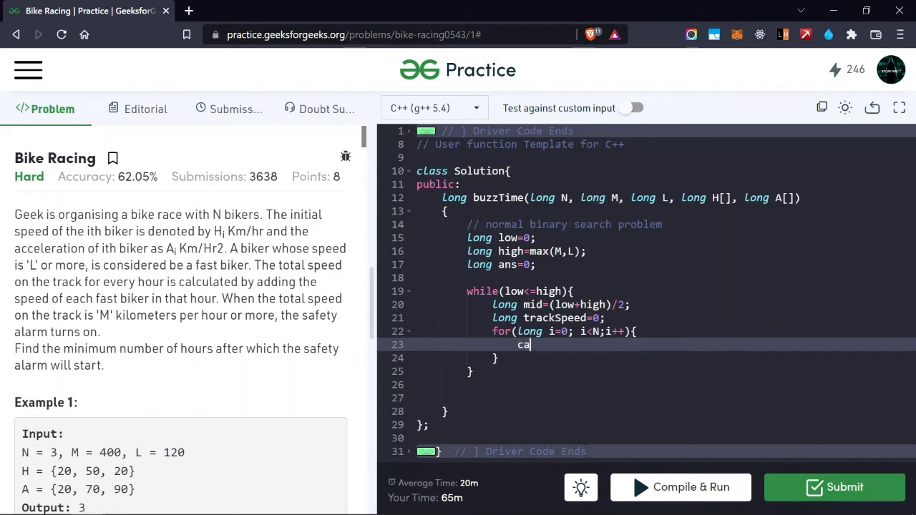
text(long)
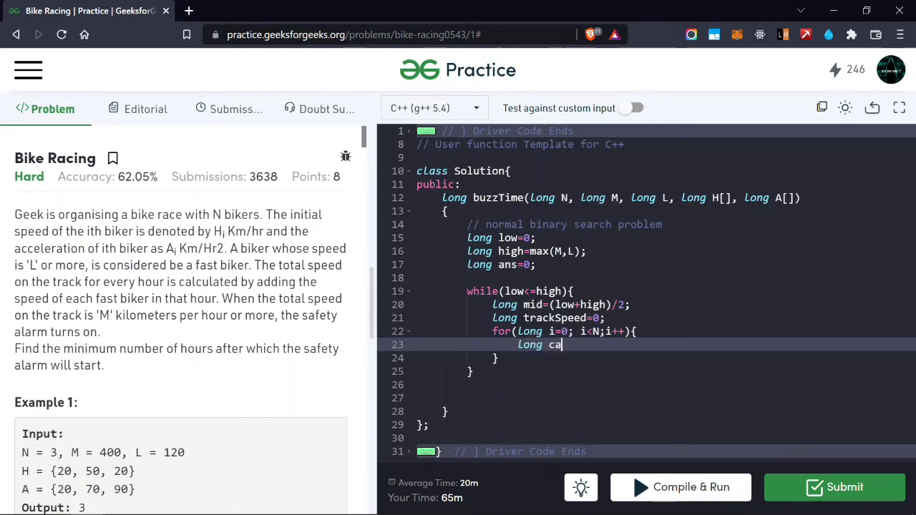
text(rSp)
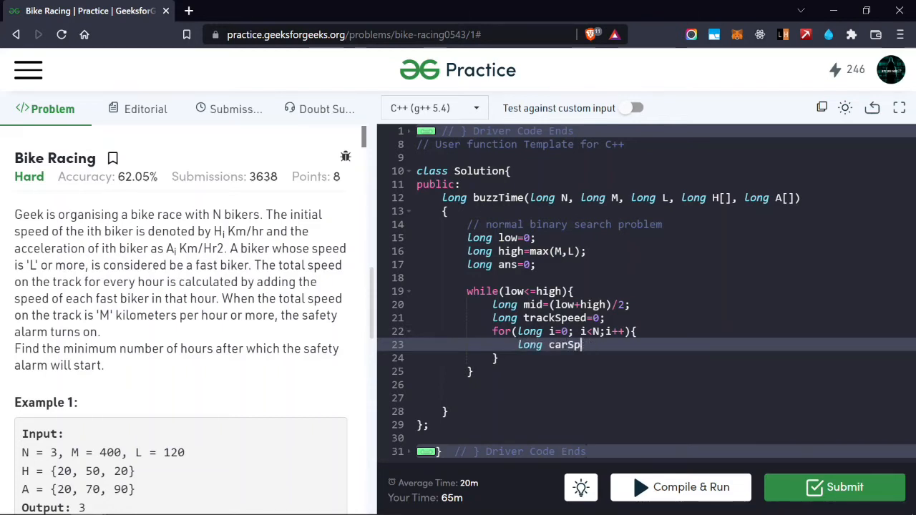
text(bike)
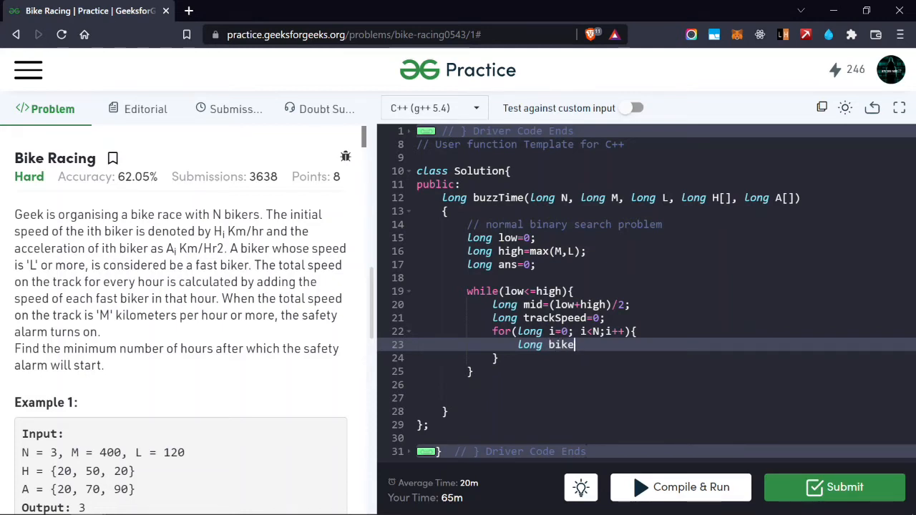
text(Speed=)
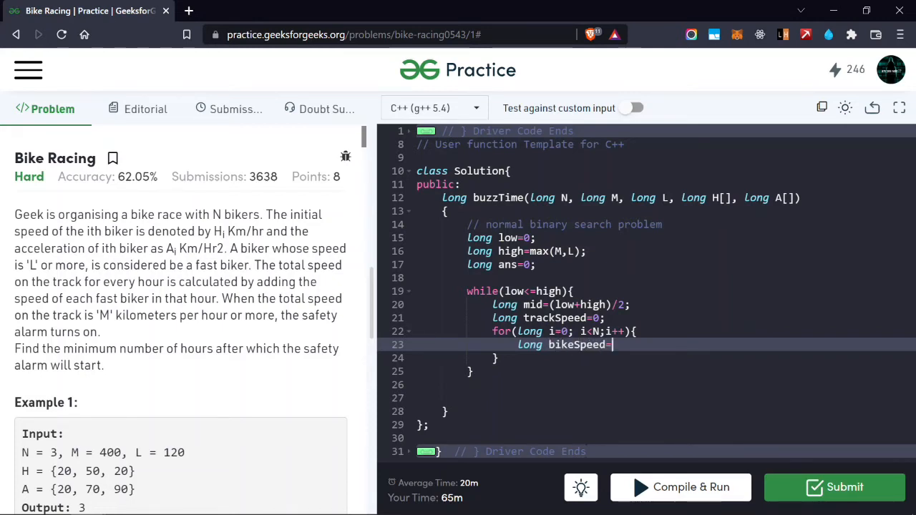
text(H)
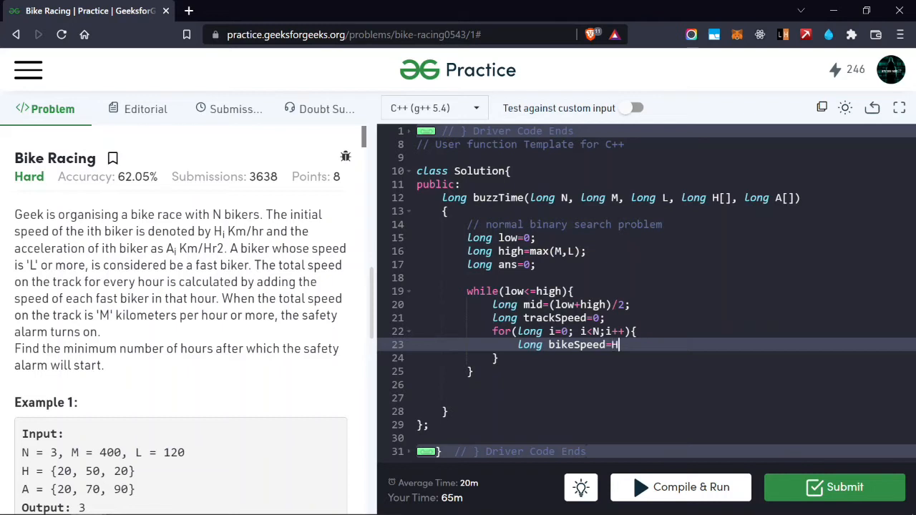
text([i])
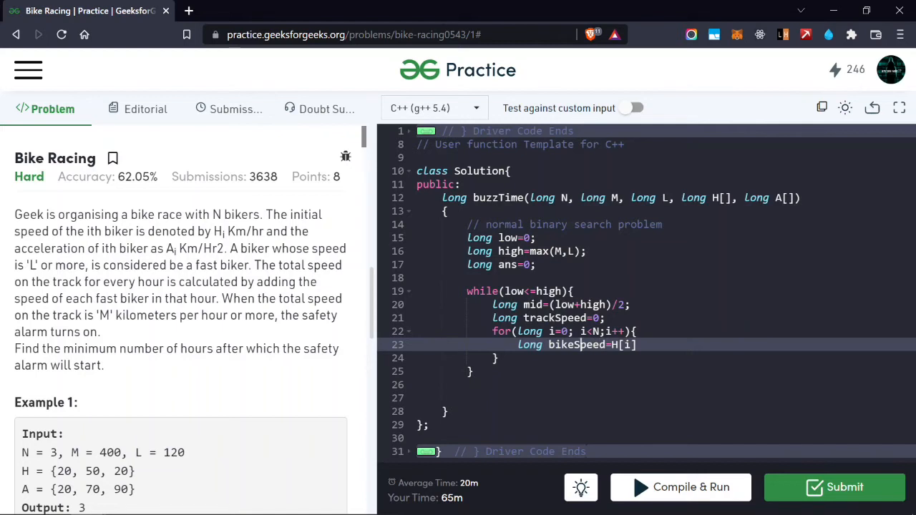
text(ithB)
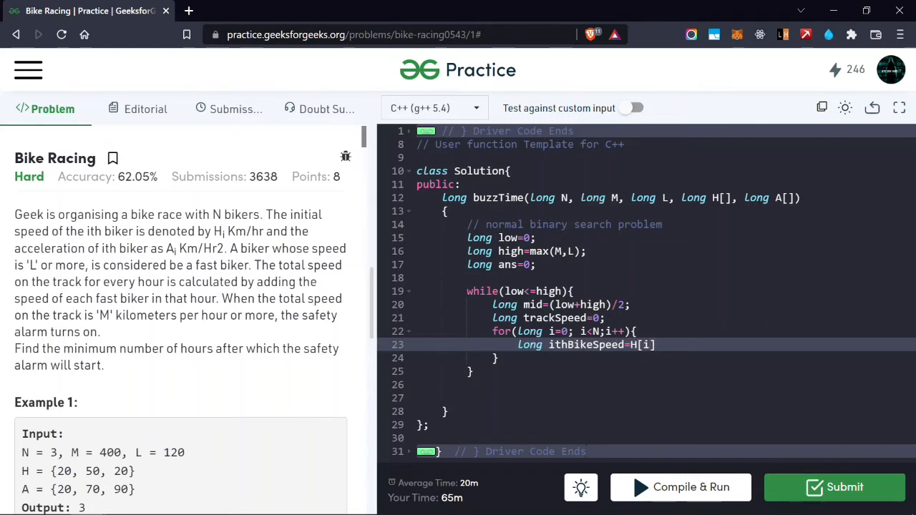
text(+)
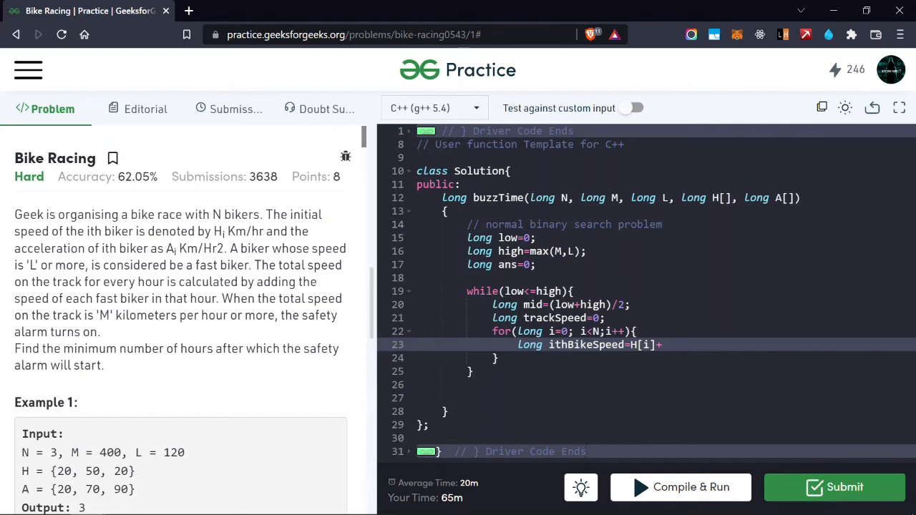
text(mid)
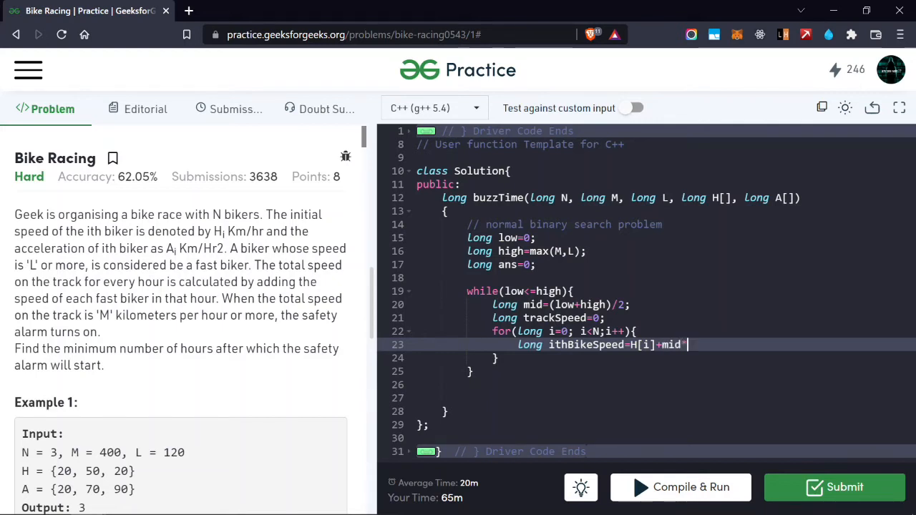
text(*A[])
text(if(ith)
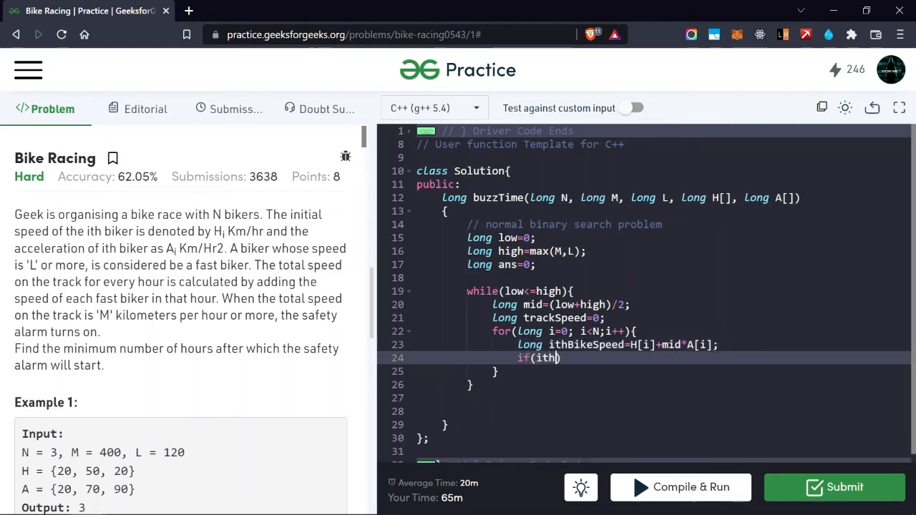
Step: Add 'if(ithBikeSpeed >=L) trackSpeed+=ithBikeSpeed;' to accumulate qualifying speeds
text(BikeSpeed)
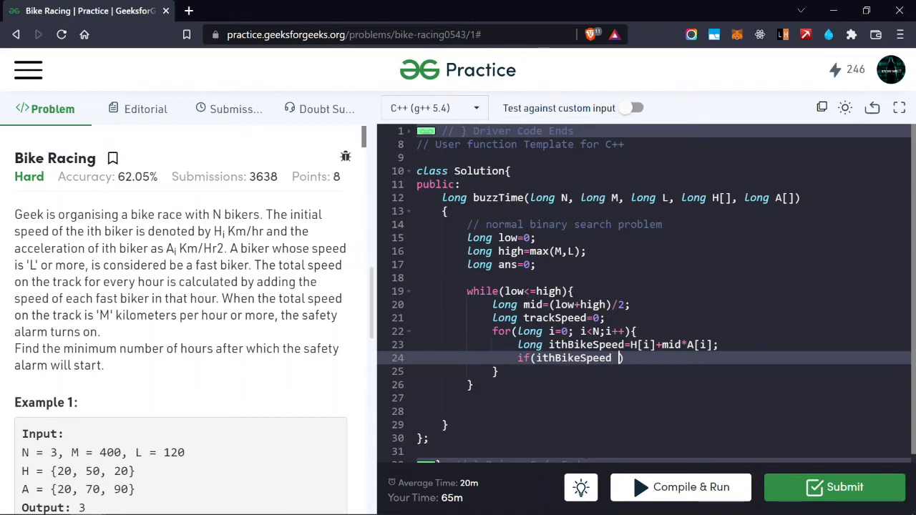
text(>=L)
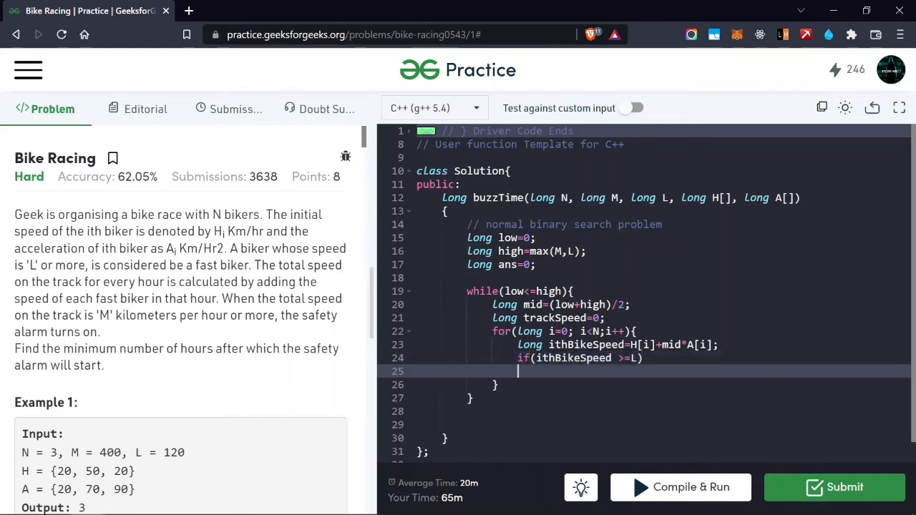
text(trac)
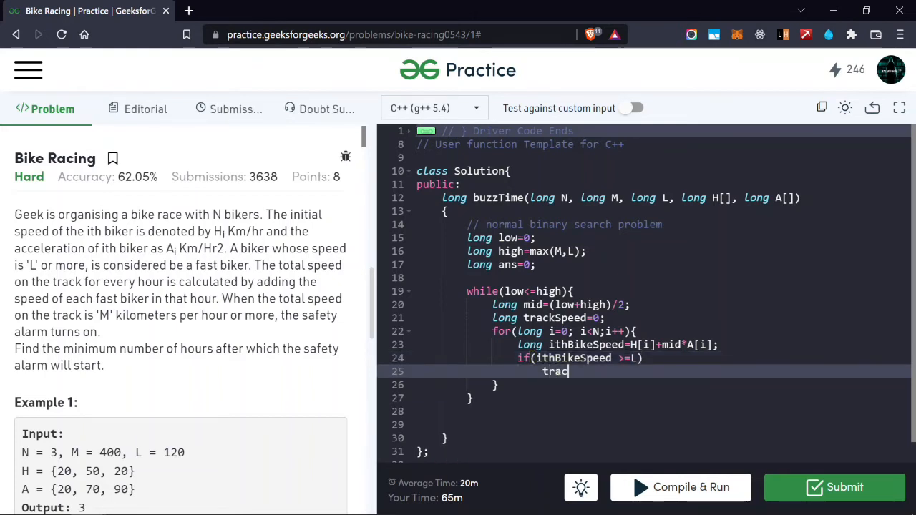
text(kSpeed)
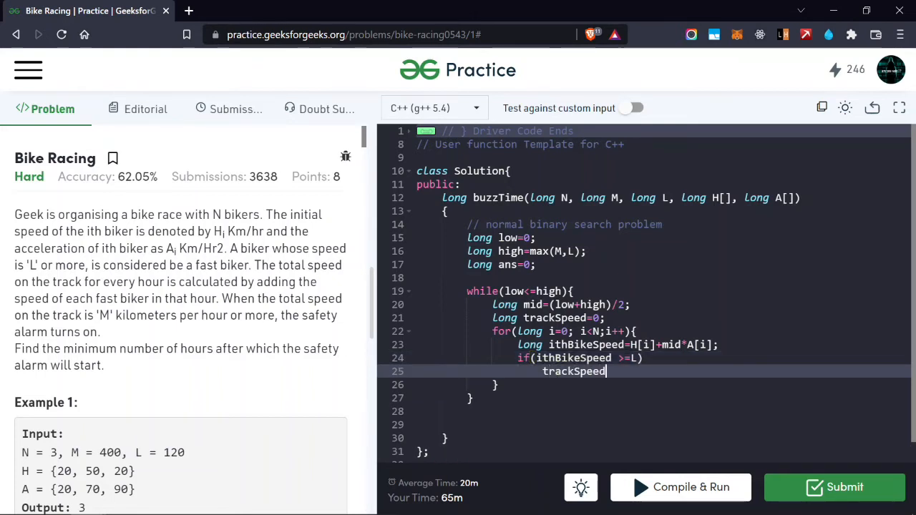
text(+=ith)
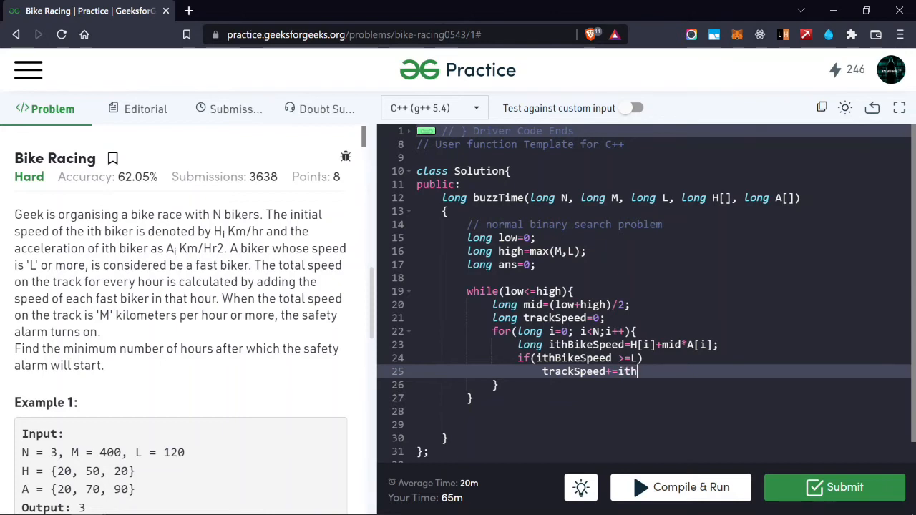
text(Bike)
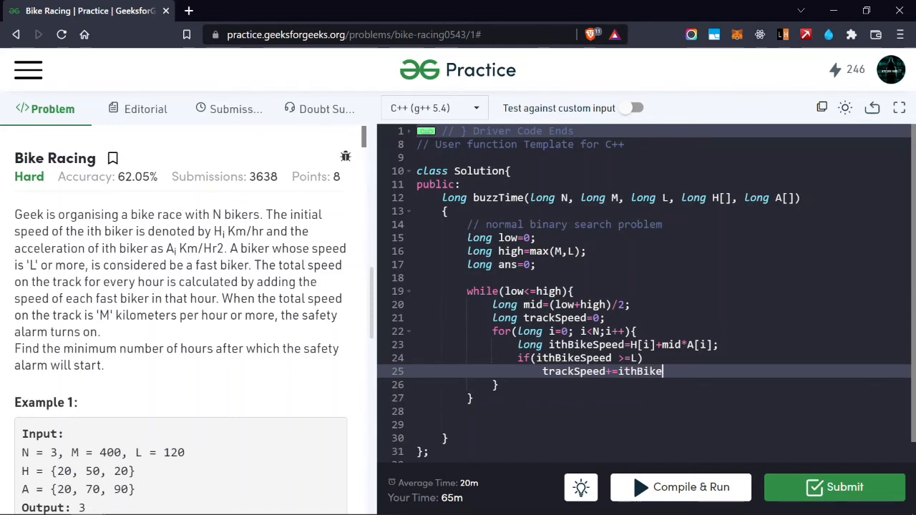
text(Speed)
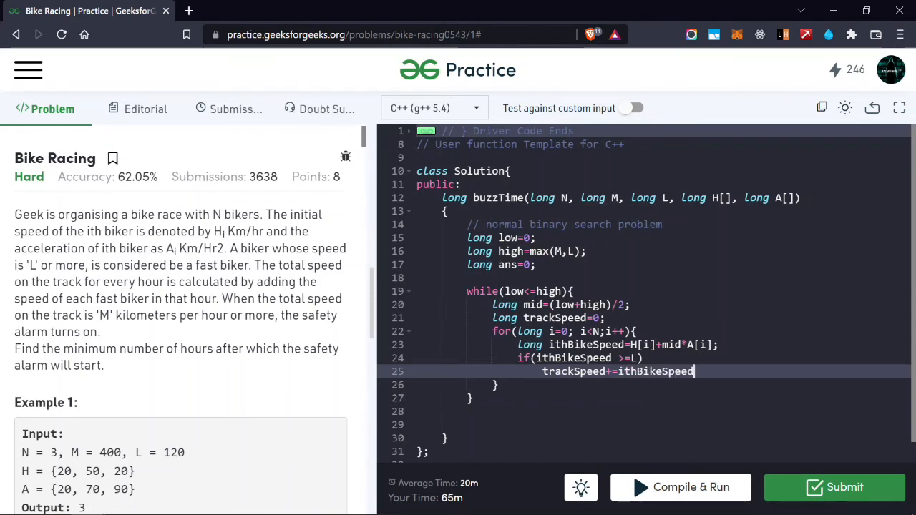
text(;)
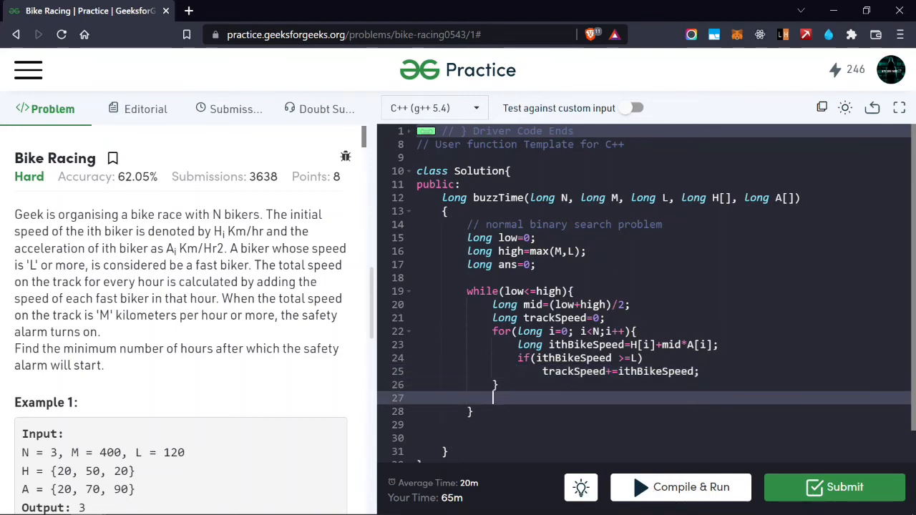
Step: Write 'if(trackSpeed >=M){ ans=mid;' to record mid as the answer
text(if(tr))
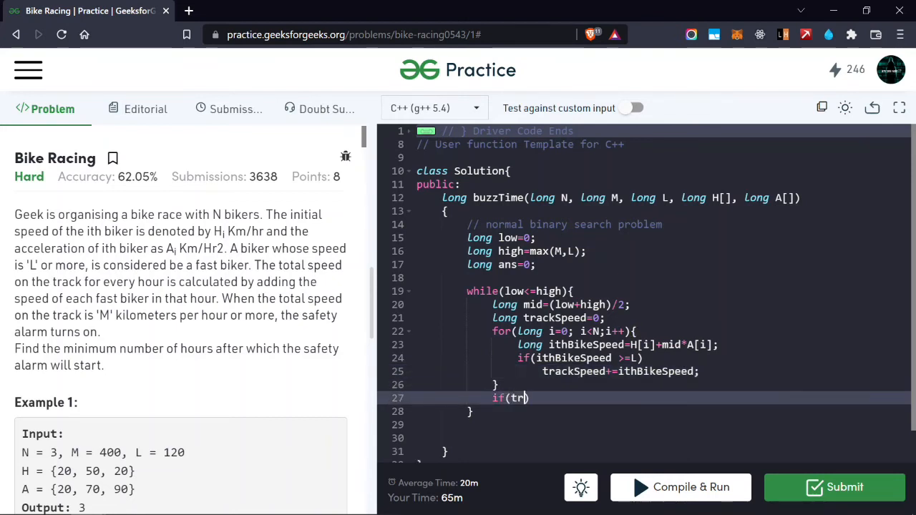
text(ack))
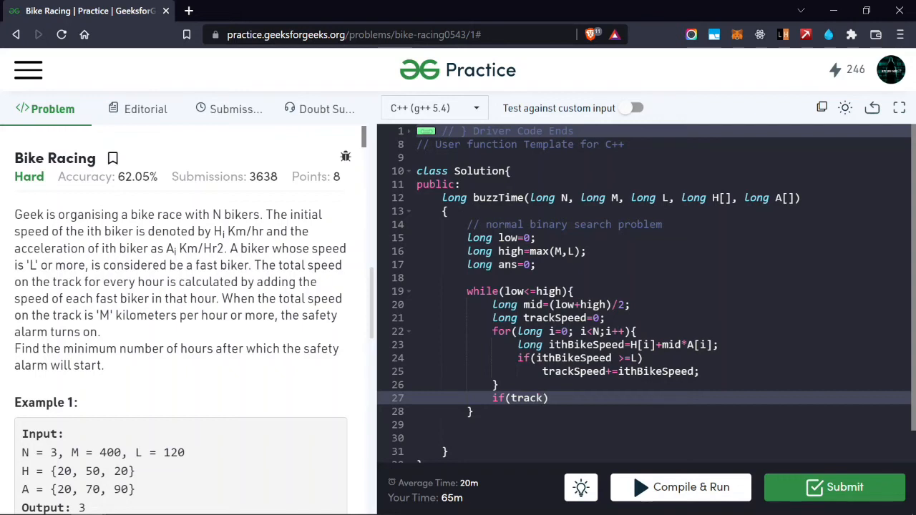
text(Speed)
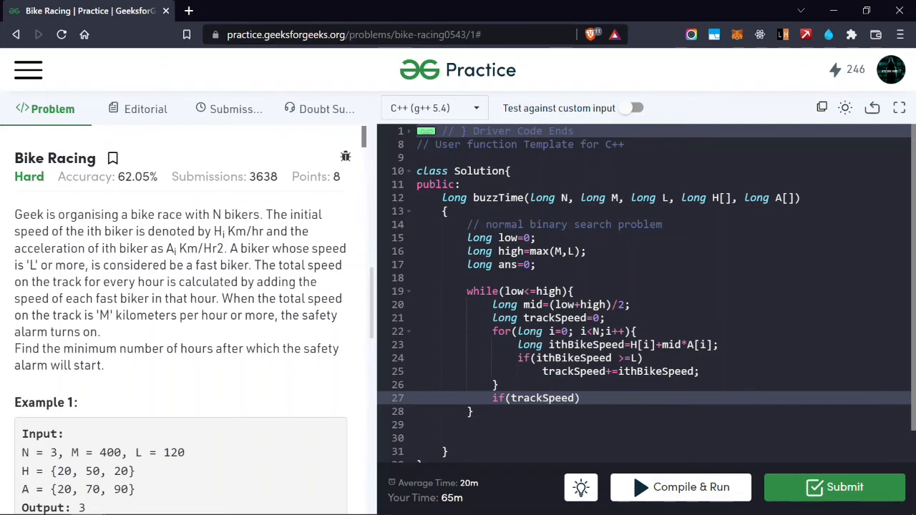
text(>=)
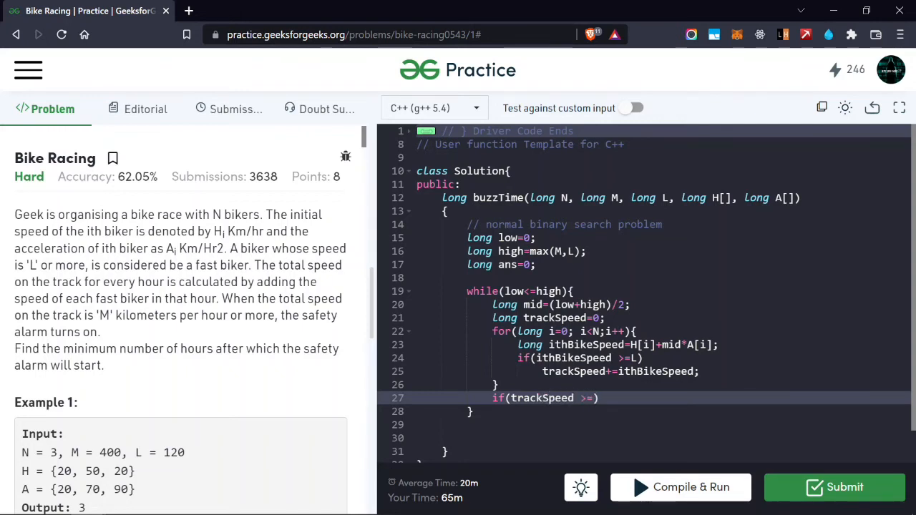
text(M){)
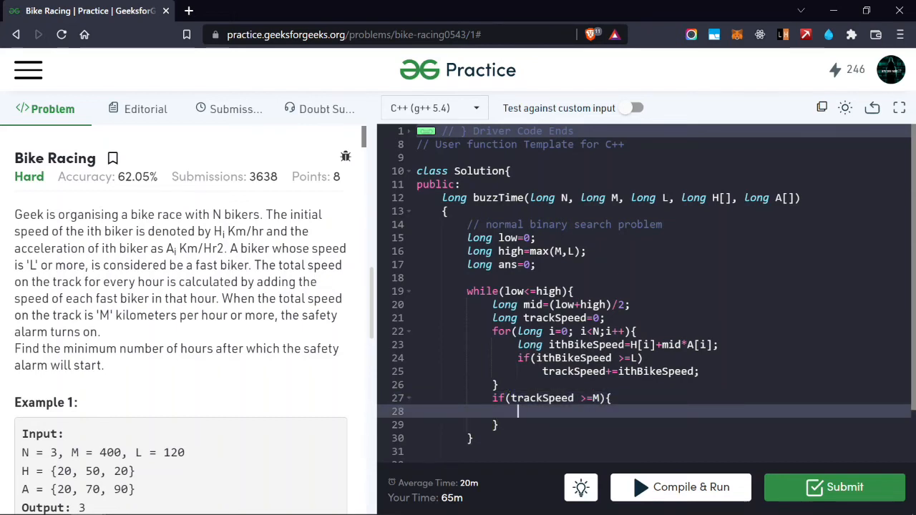
text(and)
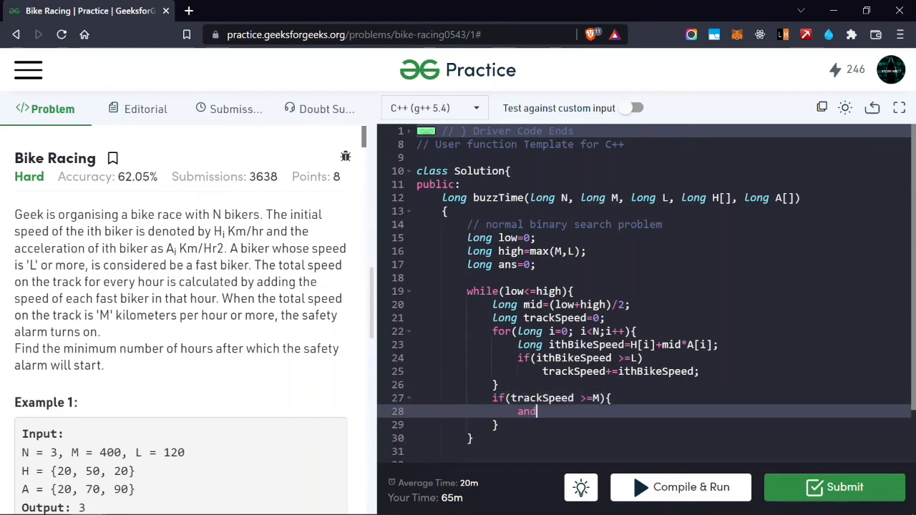
text(=mid;)
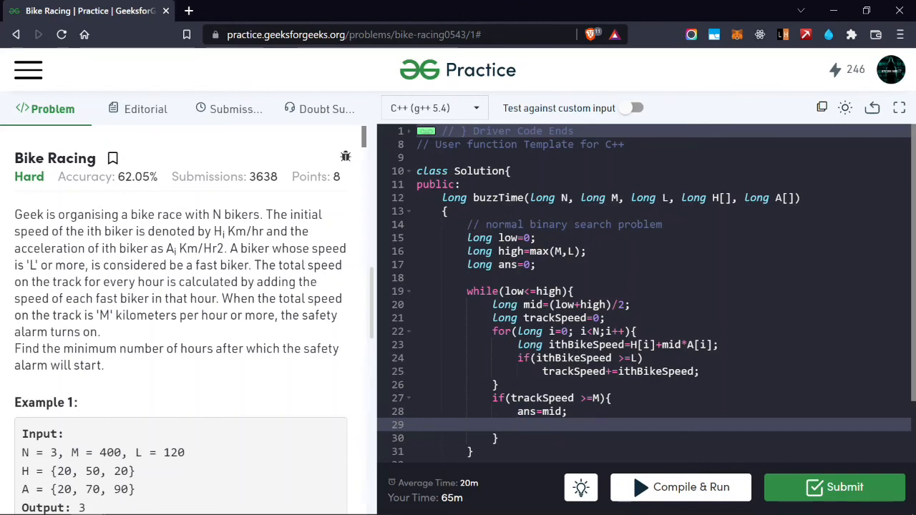
Step: Set 'high=mid-1;' in that branch and 'low=mid+1;' in the else branch
text(high)
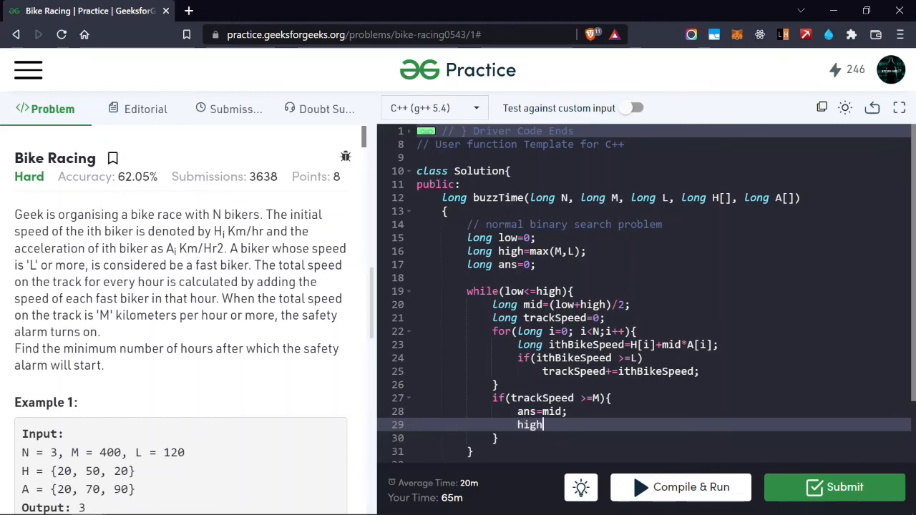
text(=mid -)
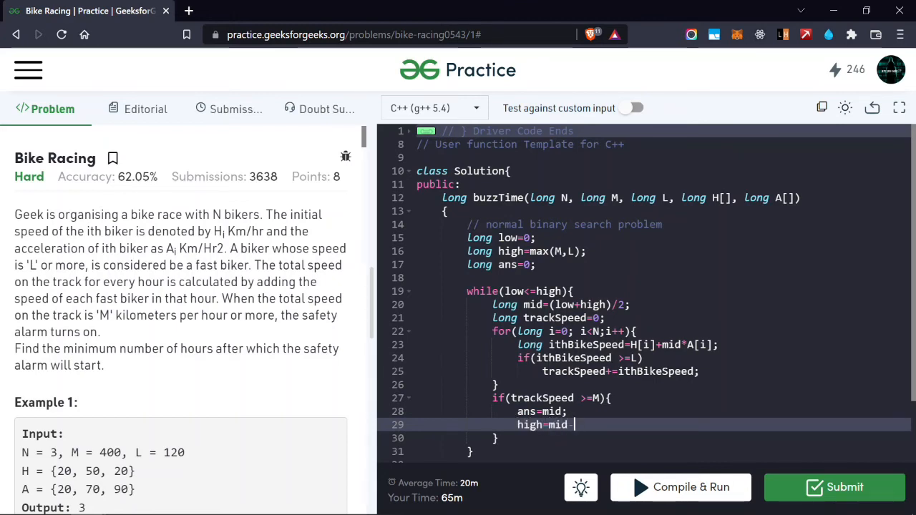
text(-1;)
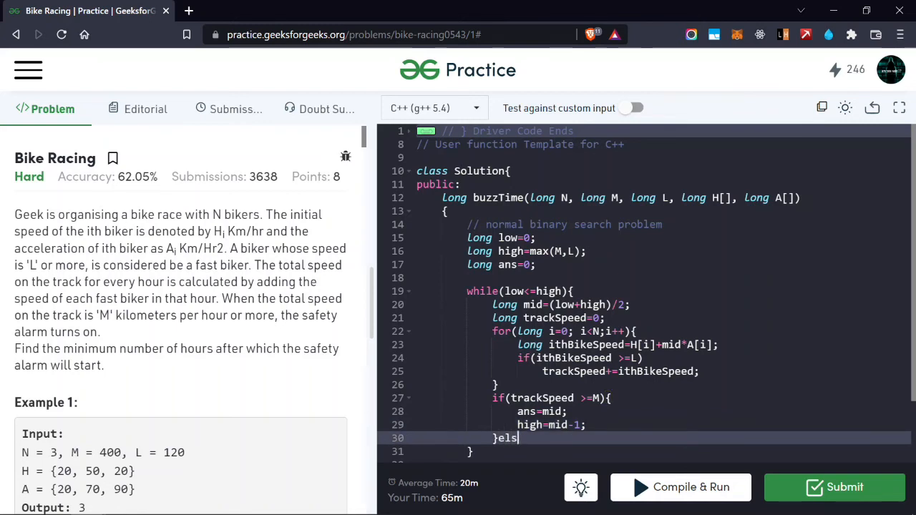
text(e{)
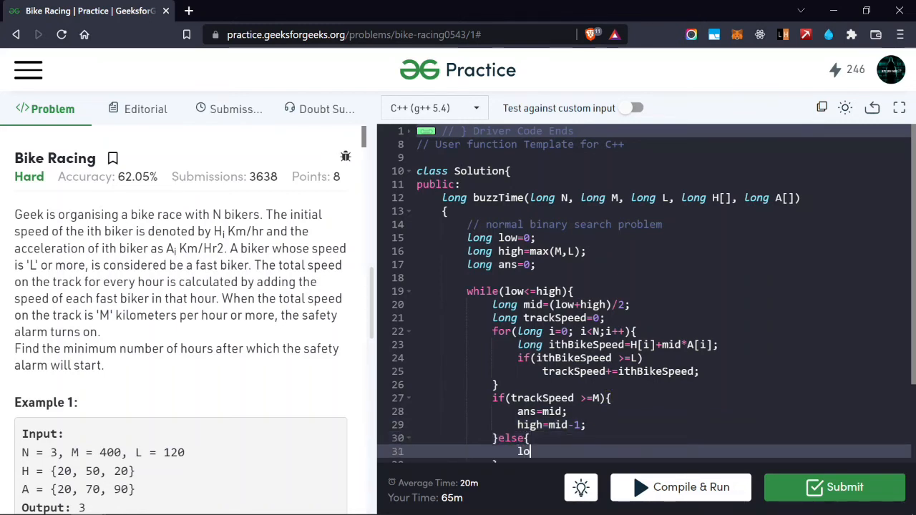
text(w=mid+1;)
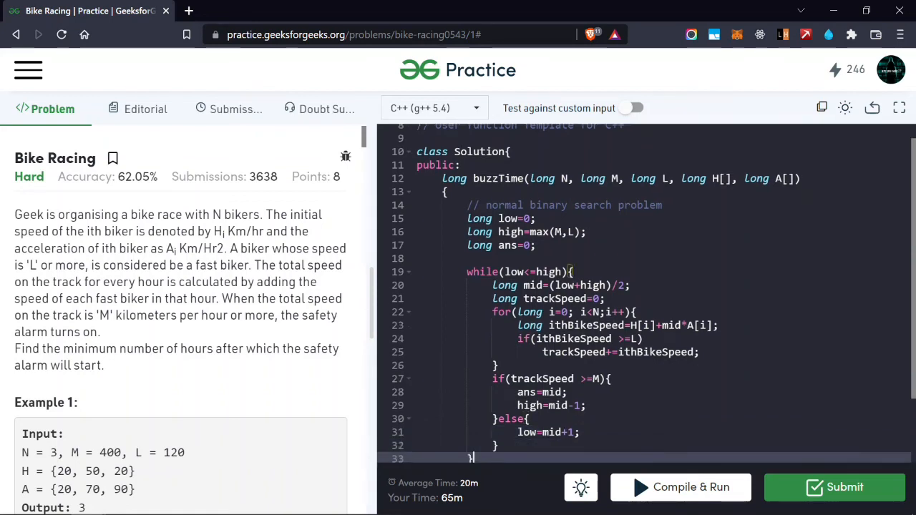
Step: Add 'return ans;' after the while loop and submit via Compile & Run
scroll(down, 3)
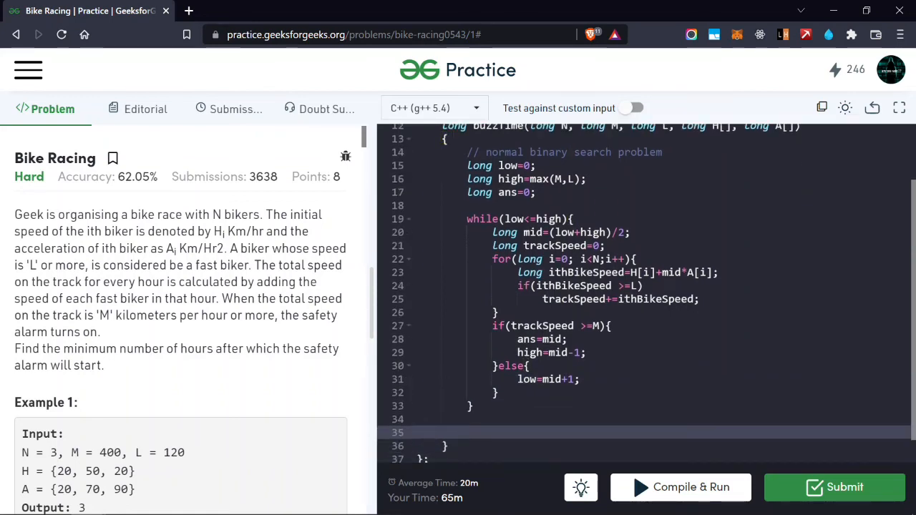
text(return ans)
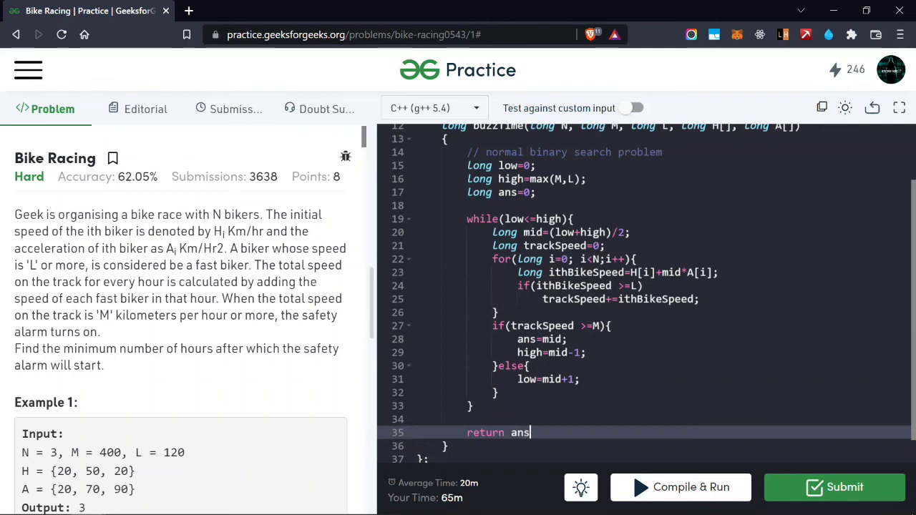
text(;)
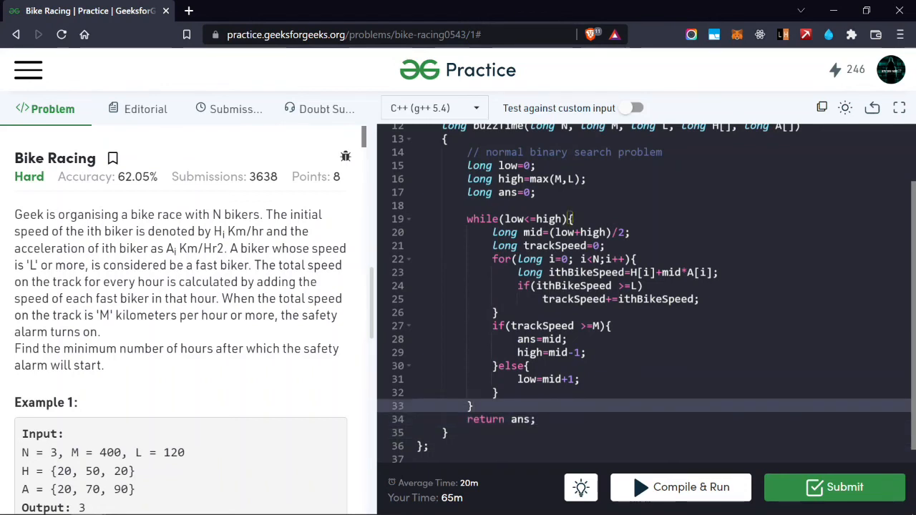
scroll(up, 3)
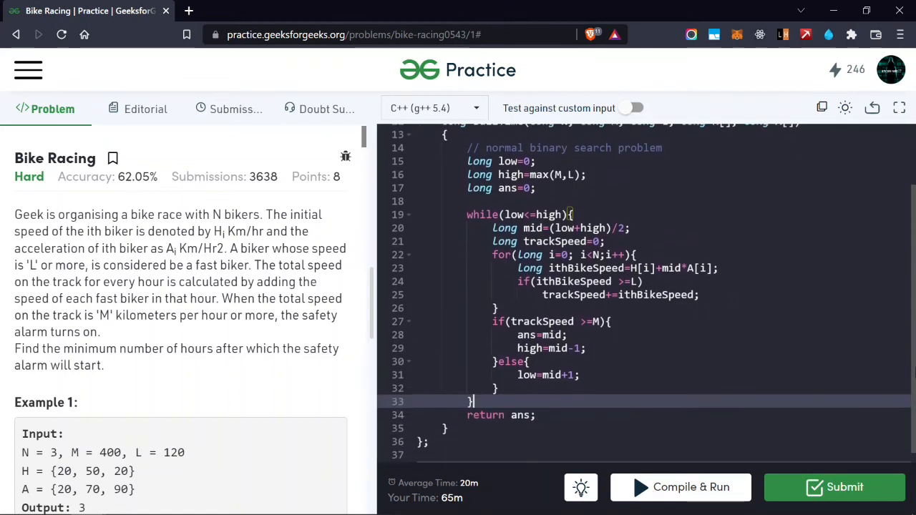
click(680, 487)
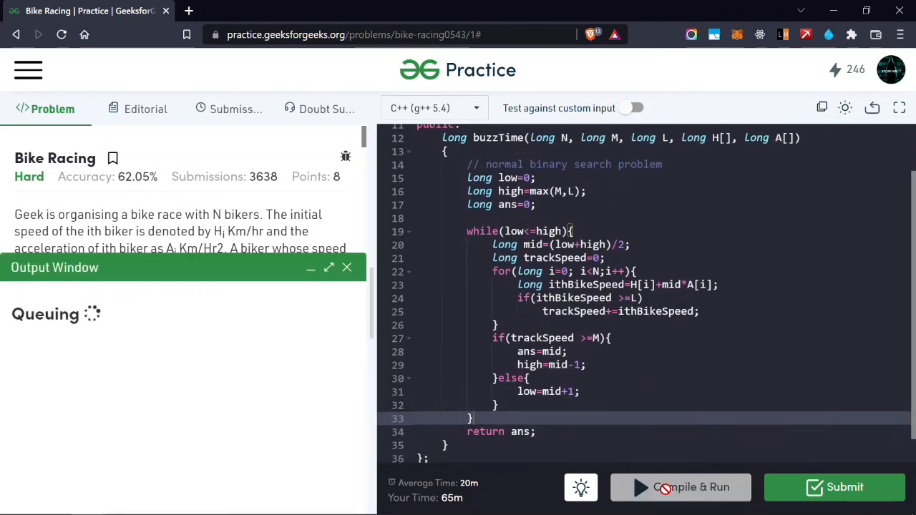
click(680, 487)
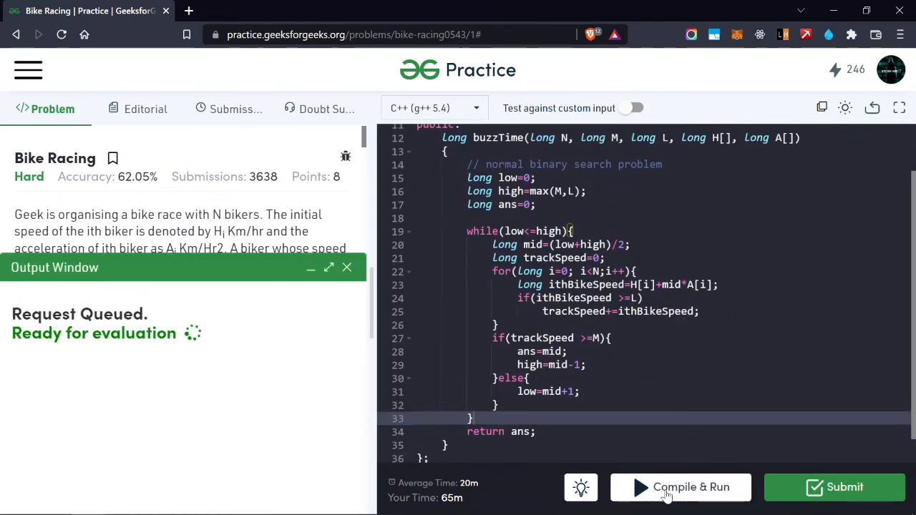